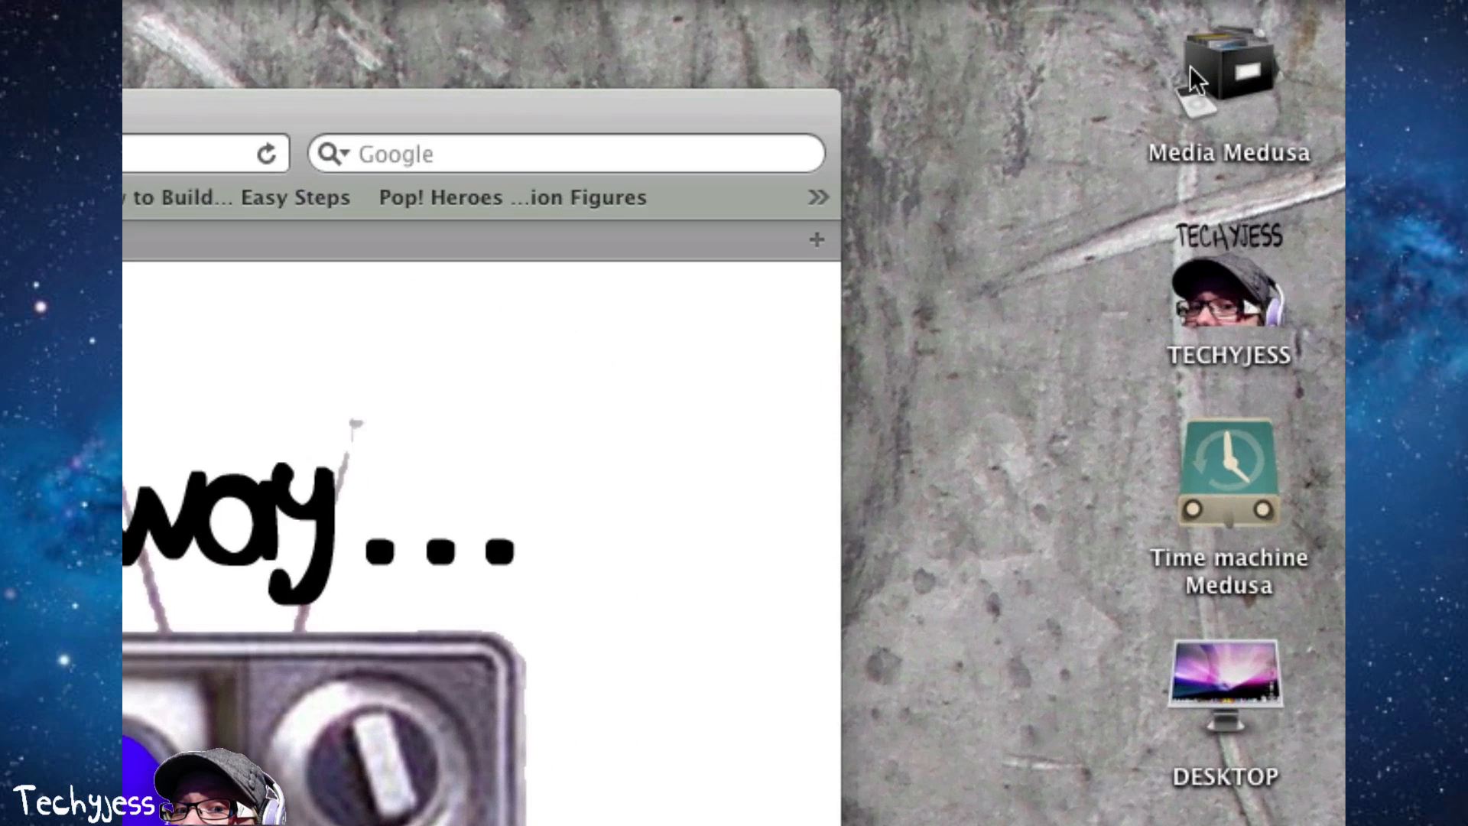
pyautogui.moveTo(1248, 390)
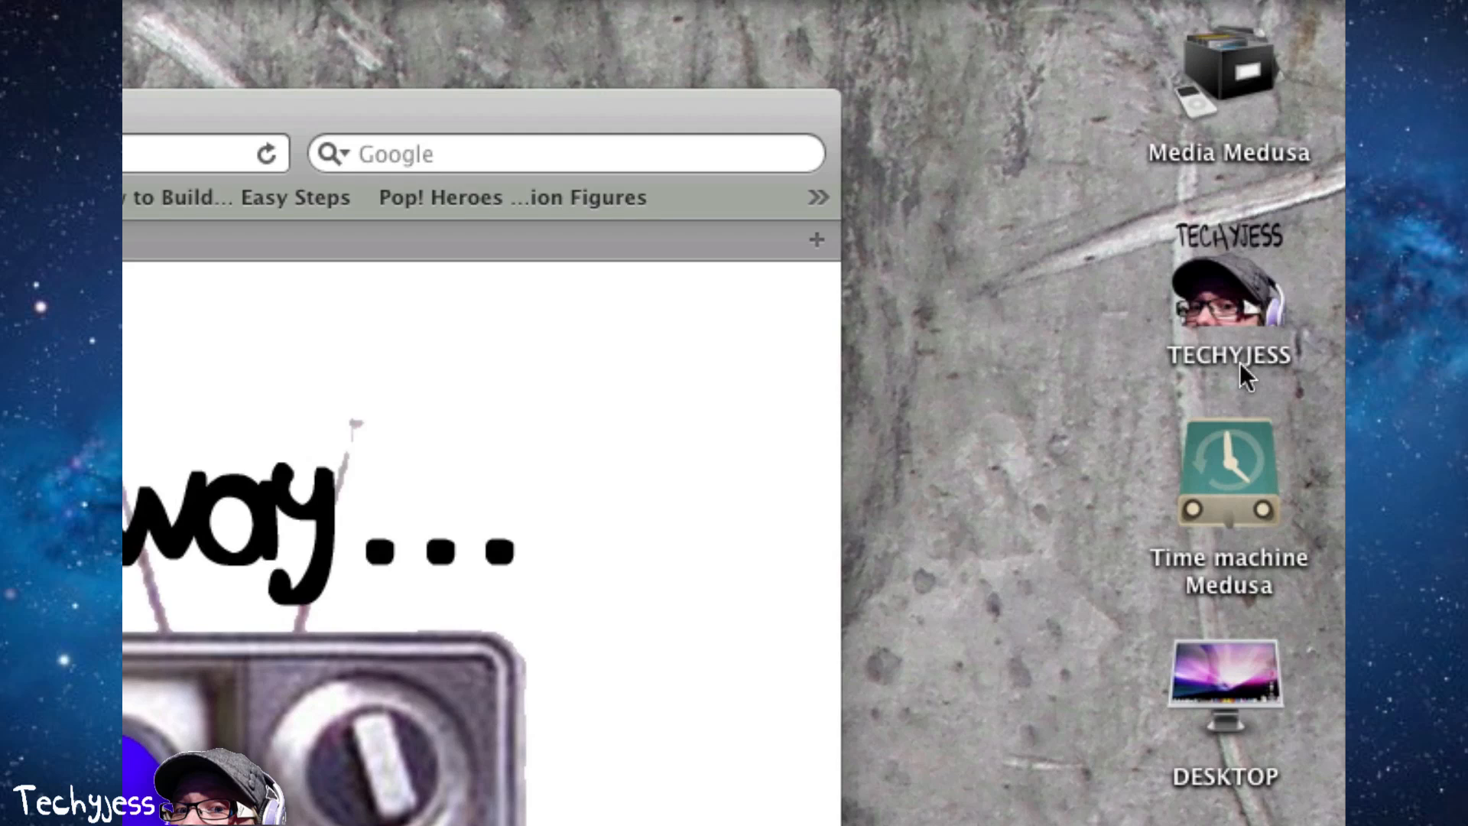
pyautogui.moveTo(1279, 73)
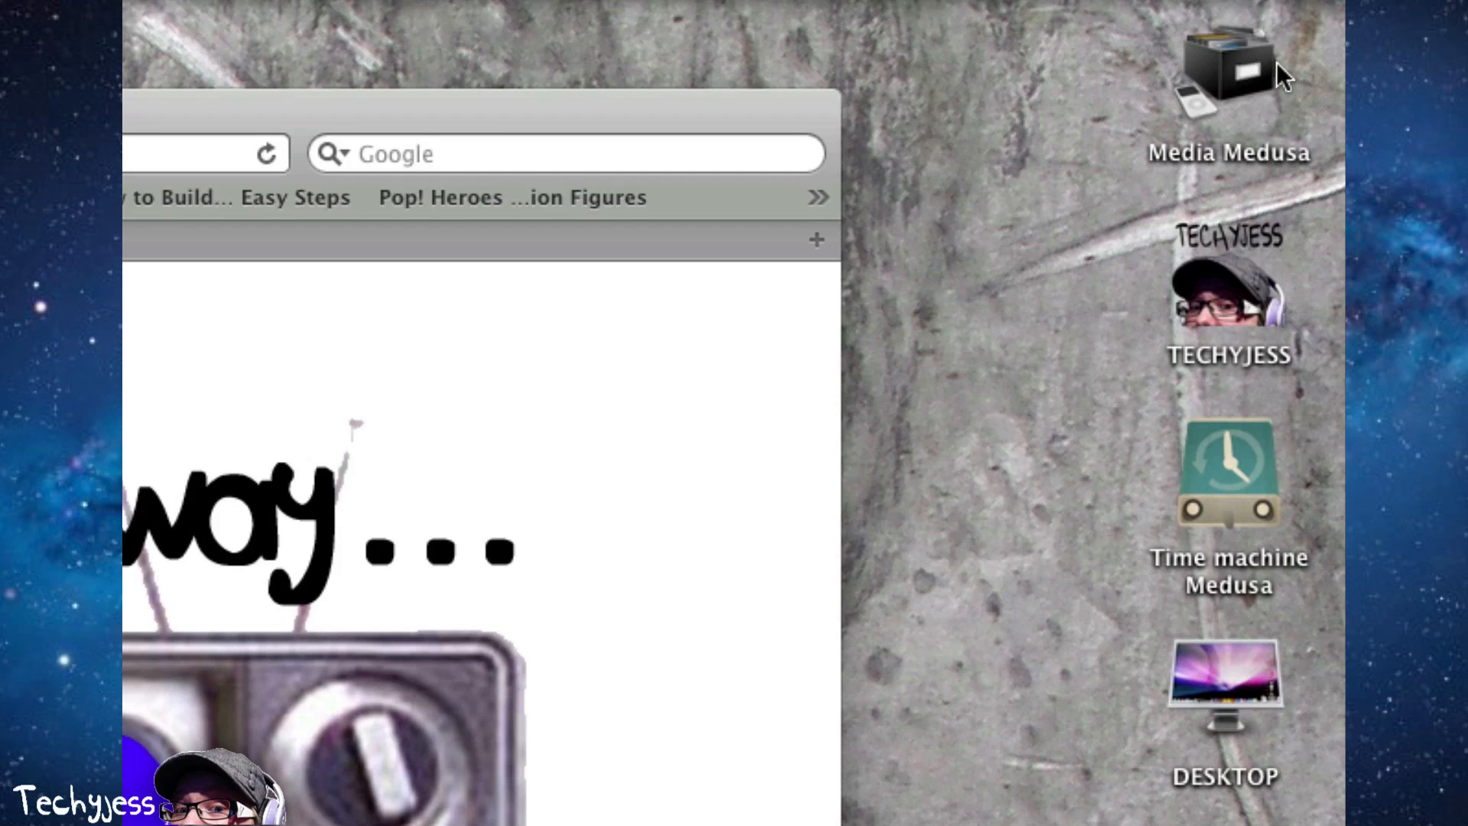
pyautogui.moveTo(1088, 451)
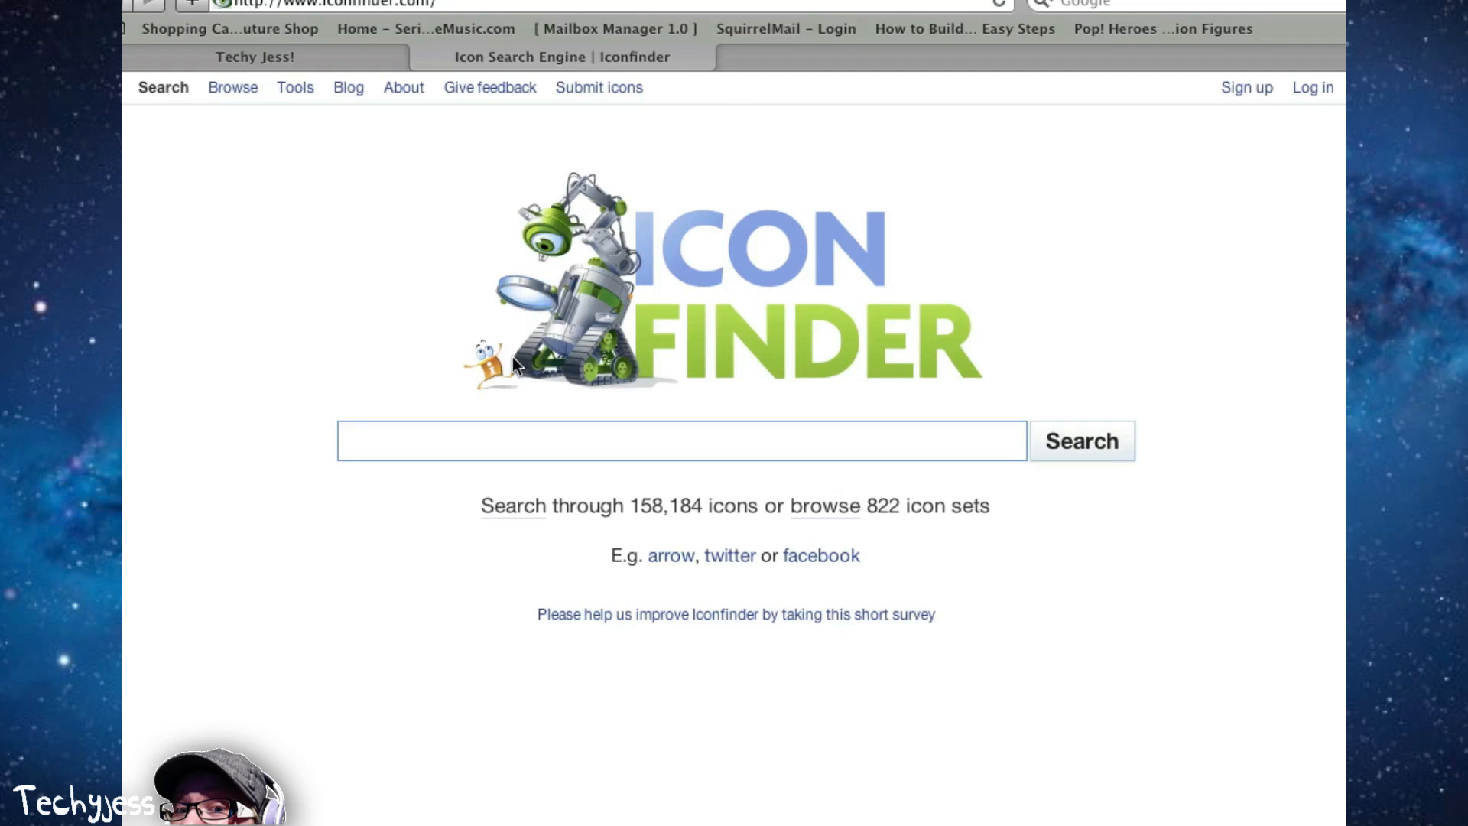
pyautogui.moveTo(588, 245)
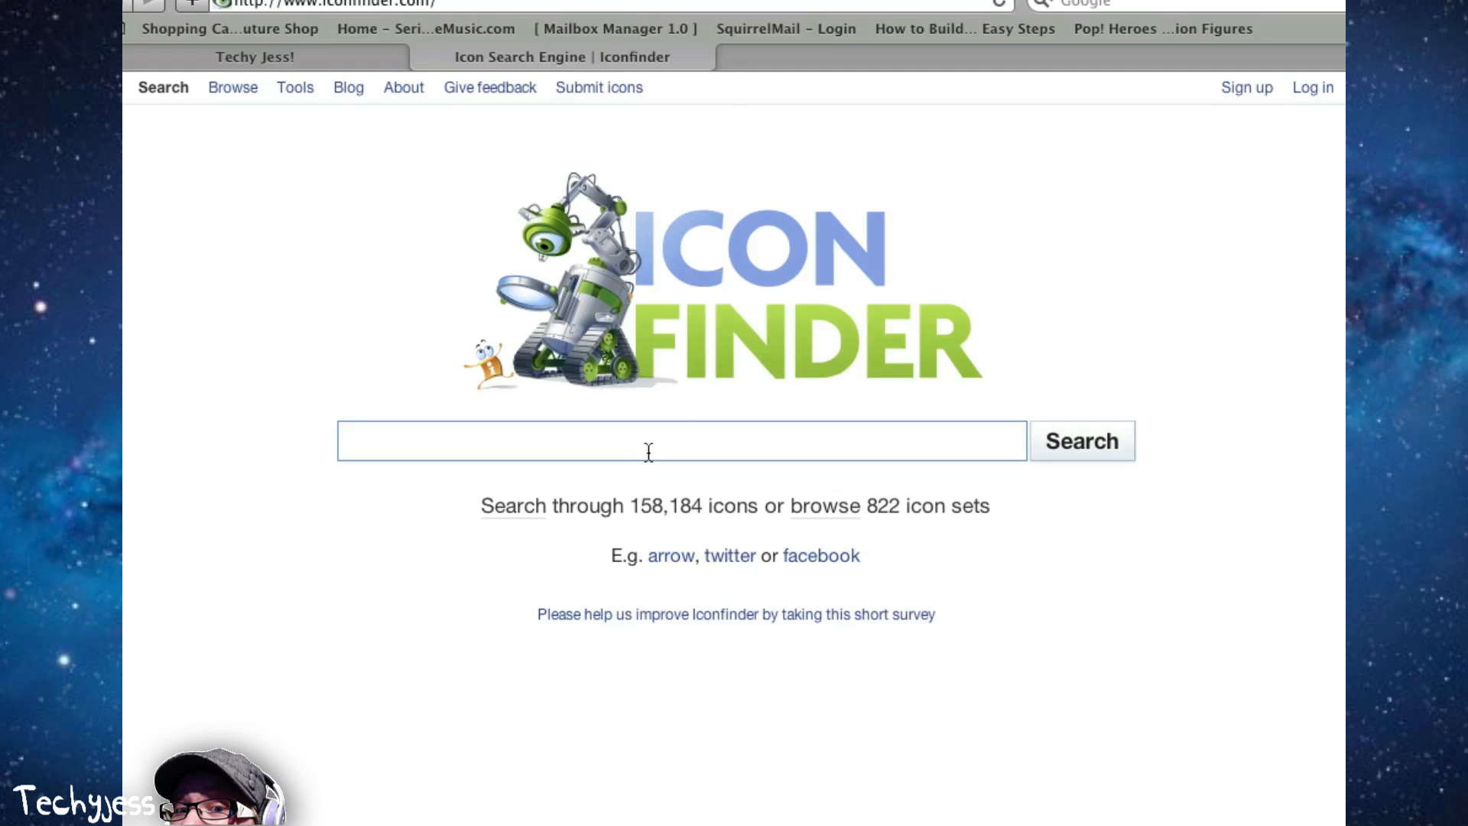
pyautogui.moveTo(1003, 182)
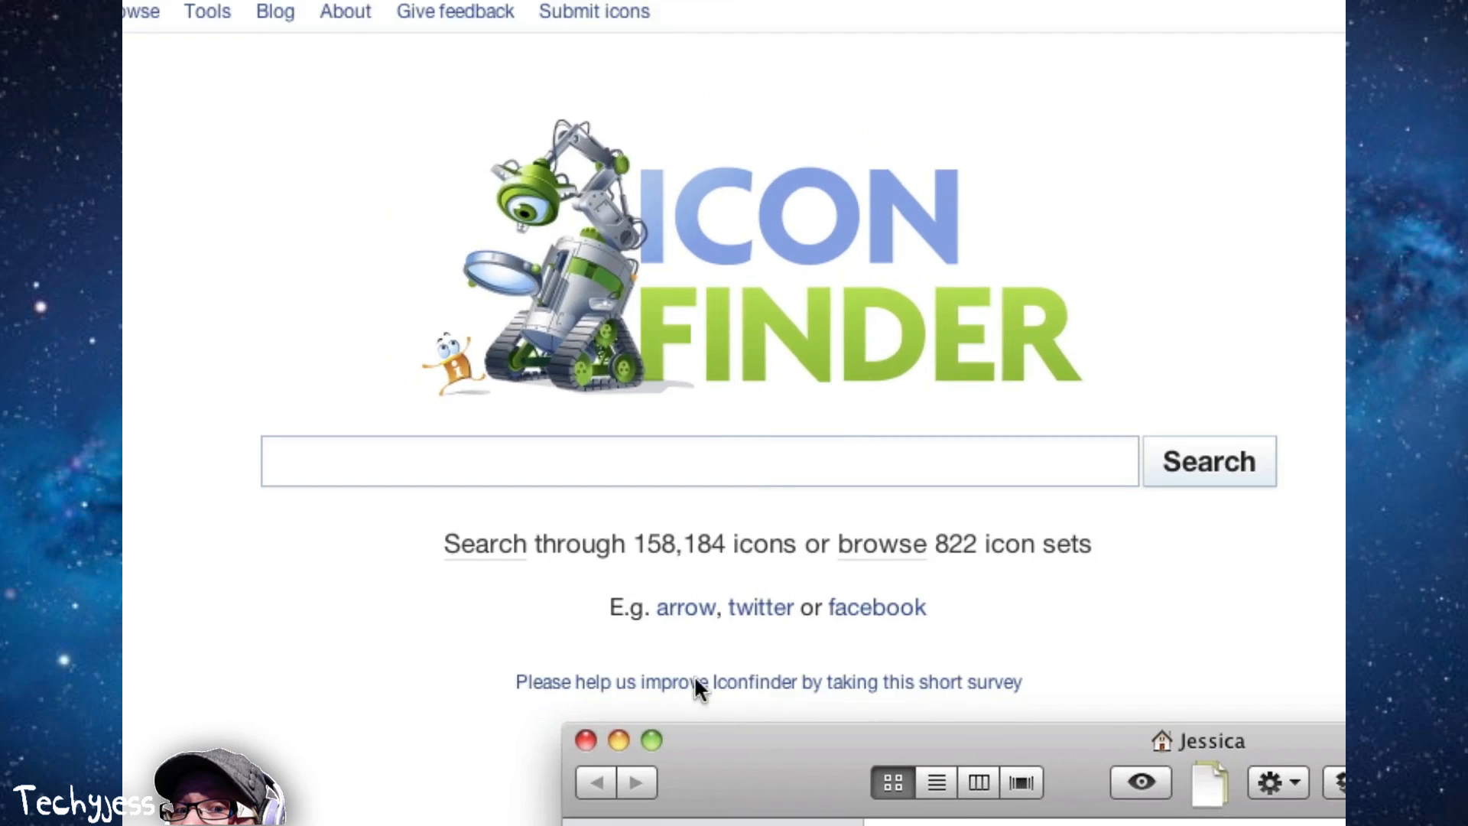
# Step: Search Iconfinder for 'pict', choose the black folder with photos icon and download it as PNG
pyautogui.write('pictures')
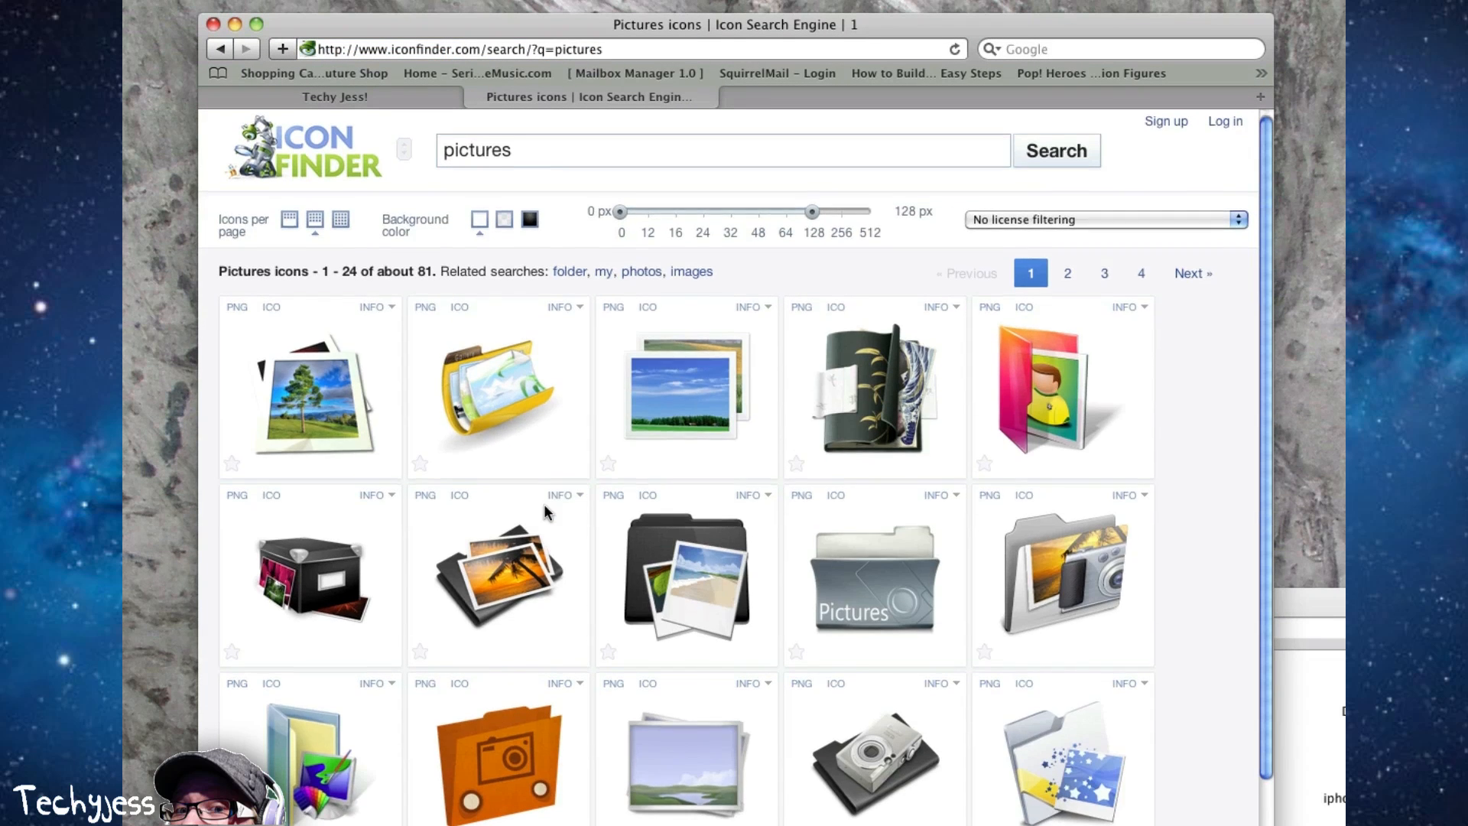
pyautogui.scroll(-3)
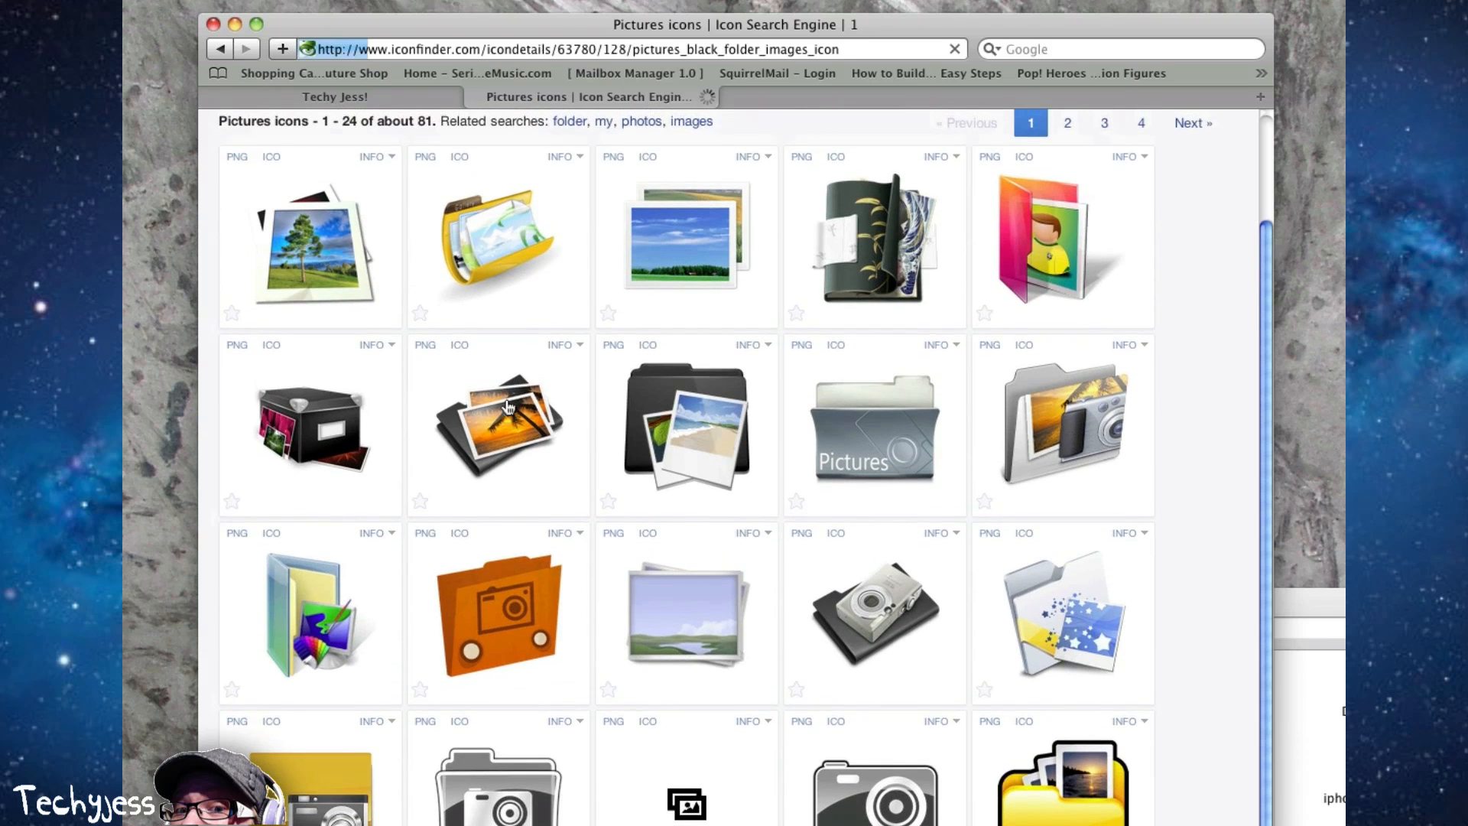
pyautogui.click(499, 428)
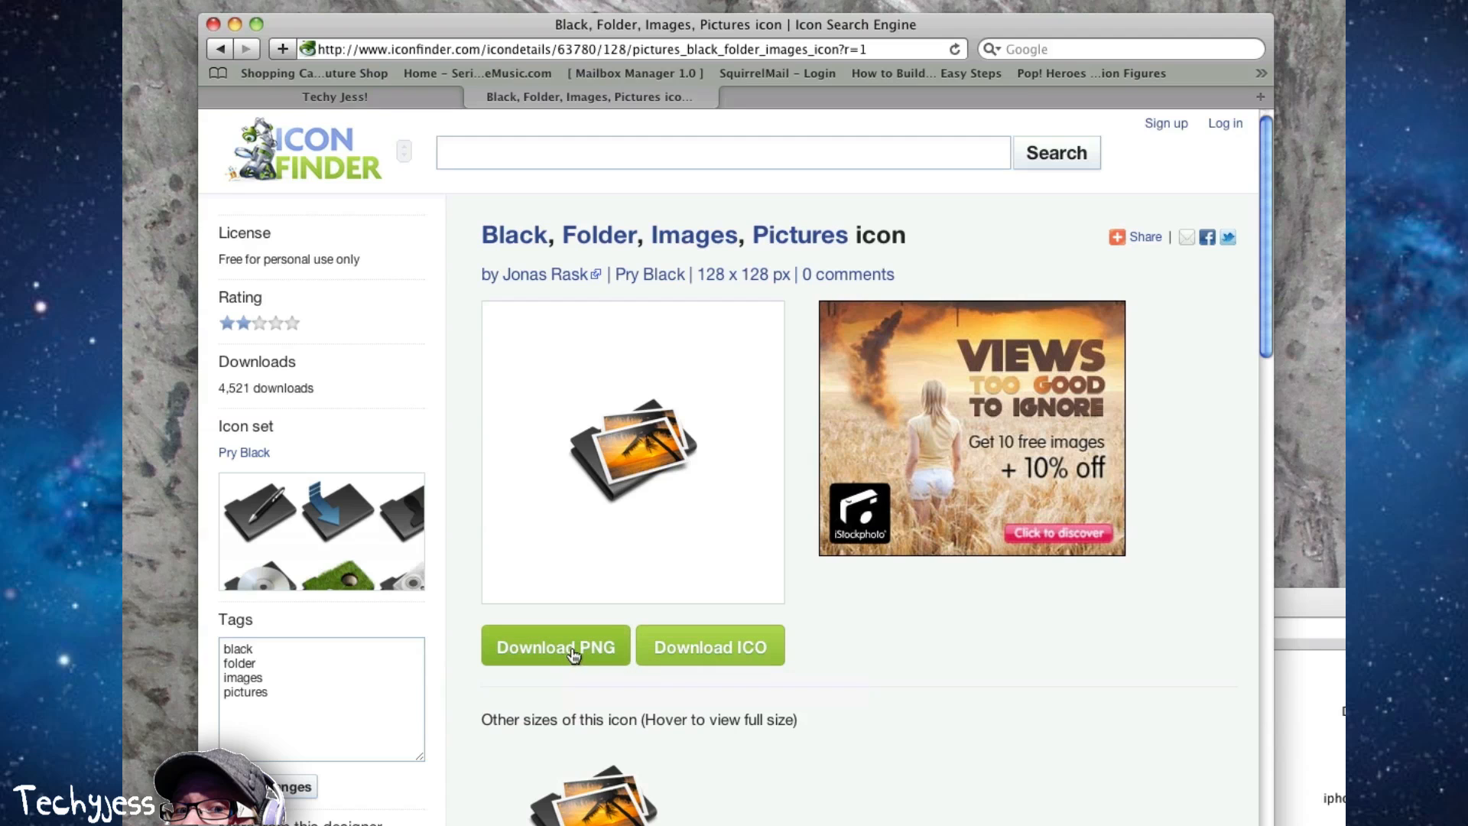
pyautogui.moveTo(588, 642)
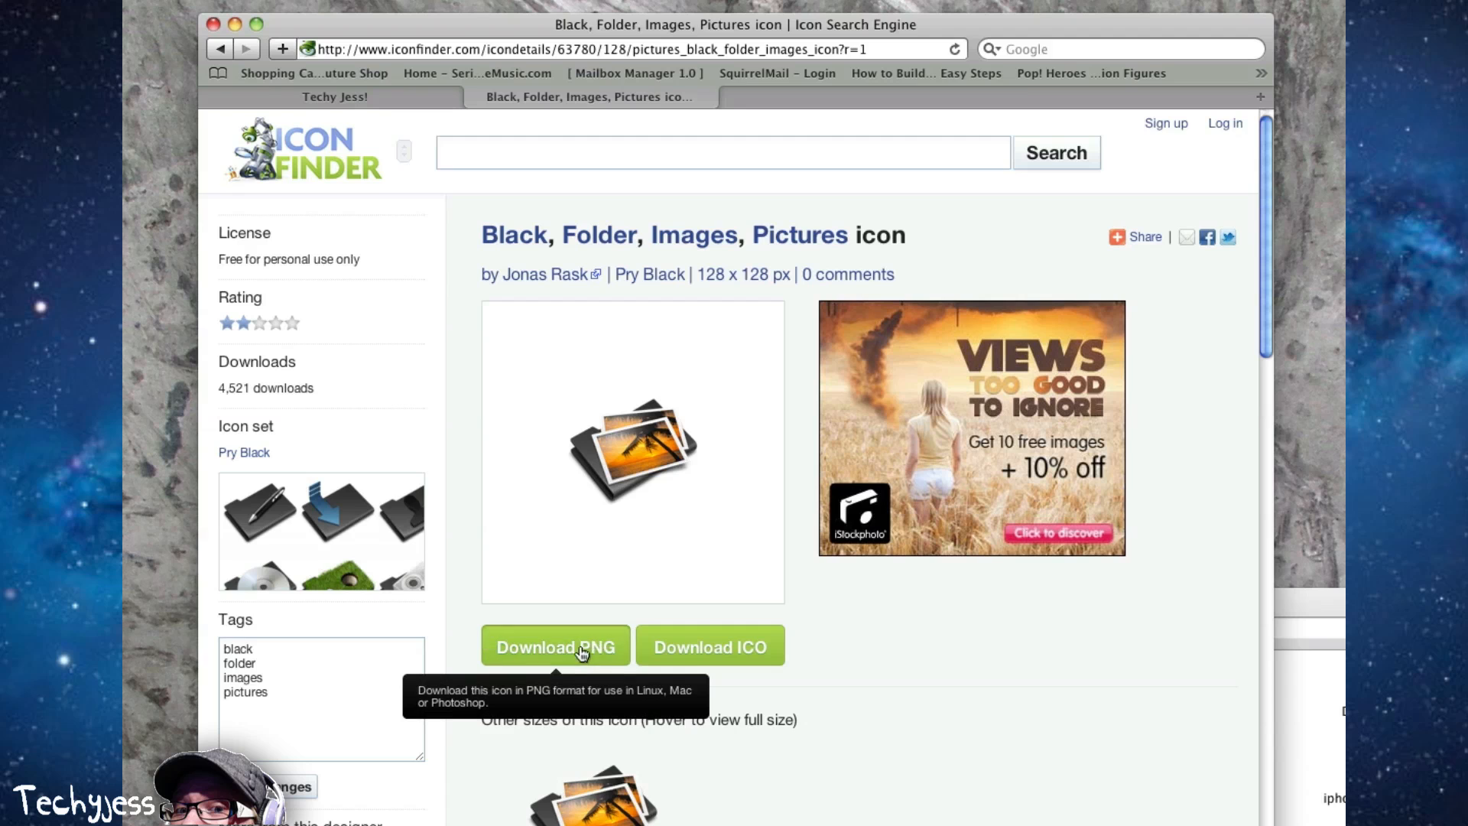
pyautogui.click(556, 645)
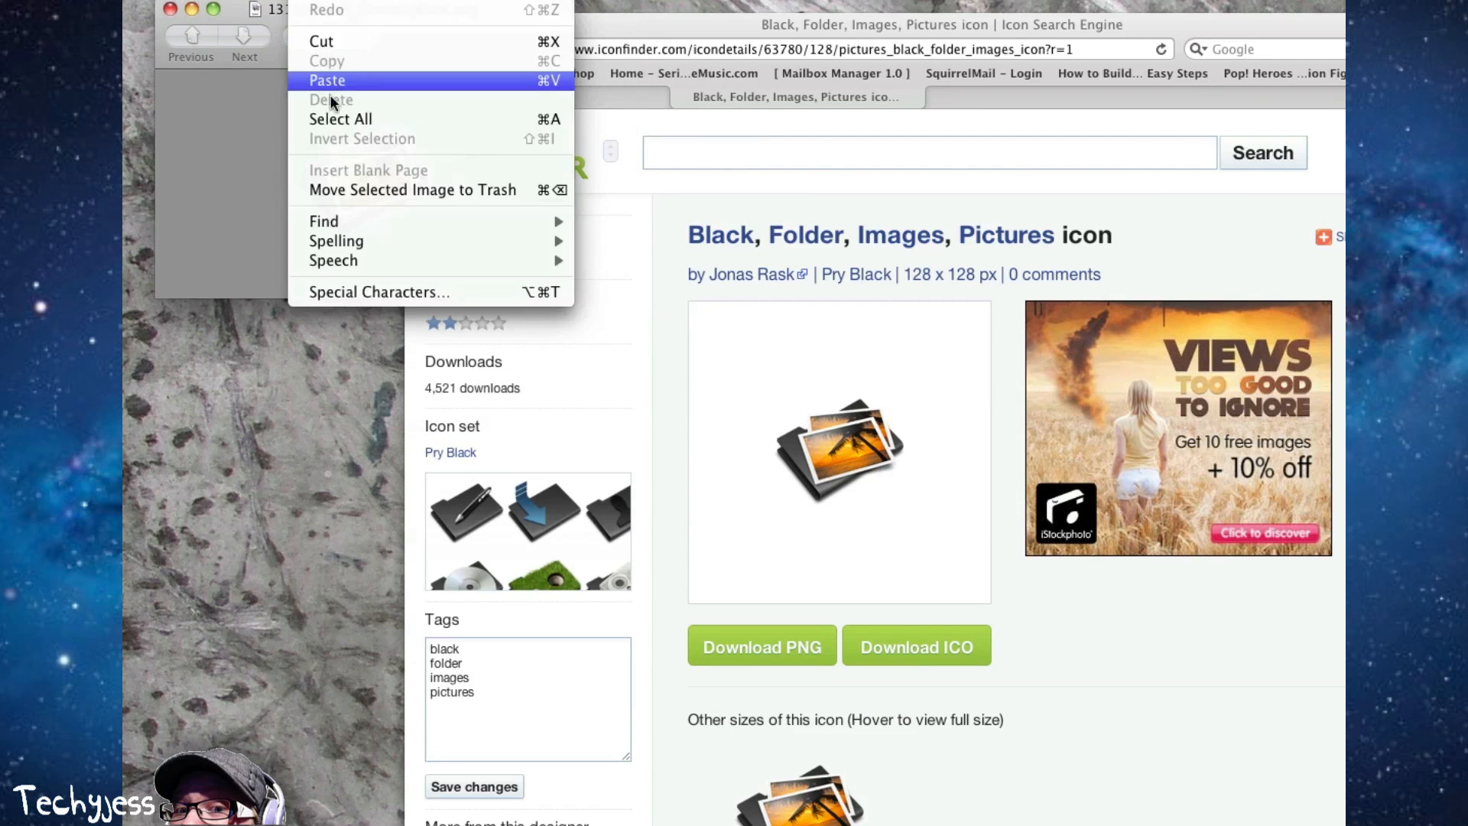
# Step: Select the whole downloaded icon image in Preview and copy it to the clipboard
pyautogui.click(326, 80)
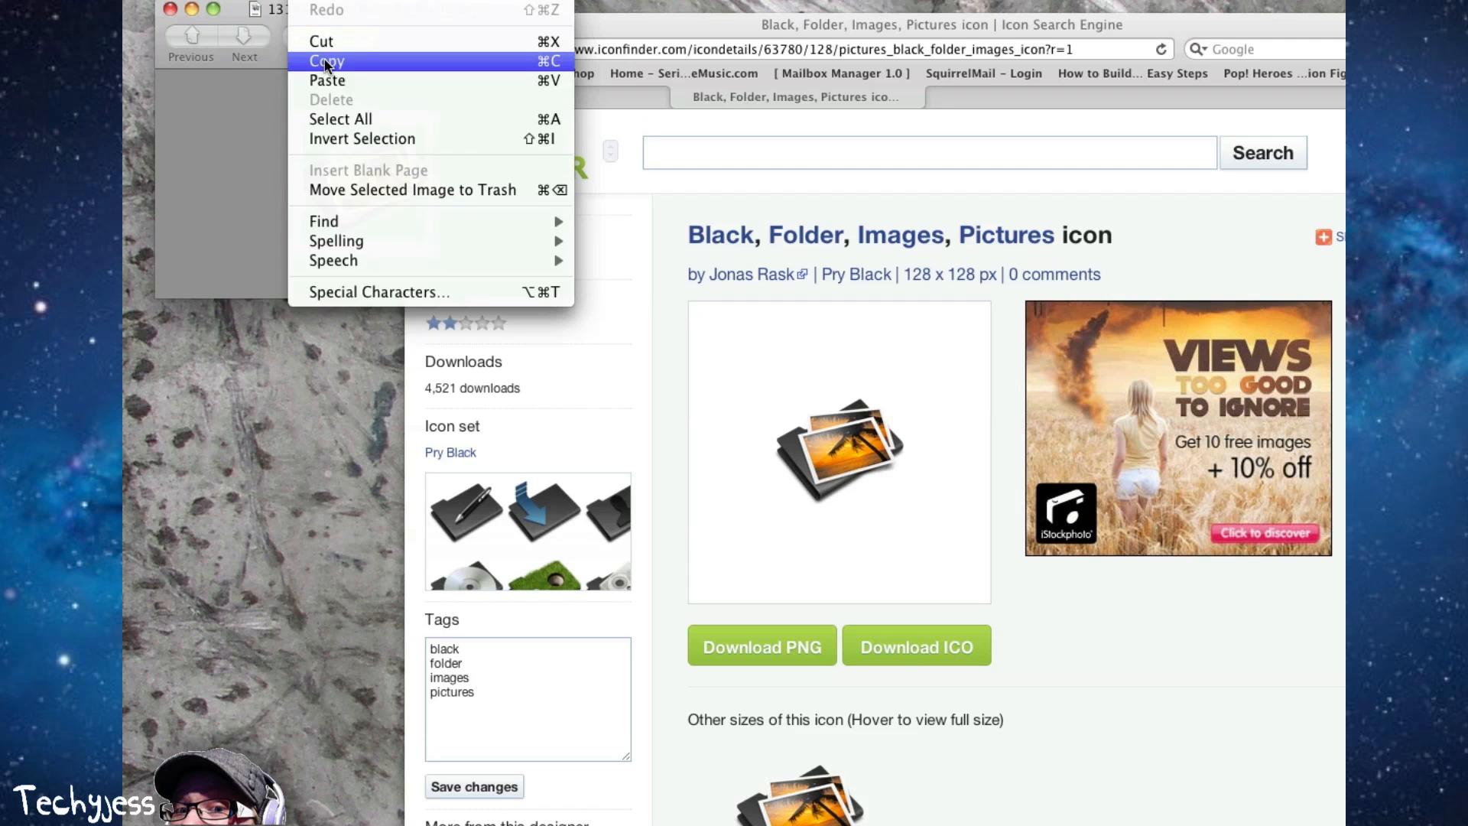
pyautogui.click(326, 61)
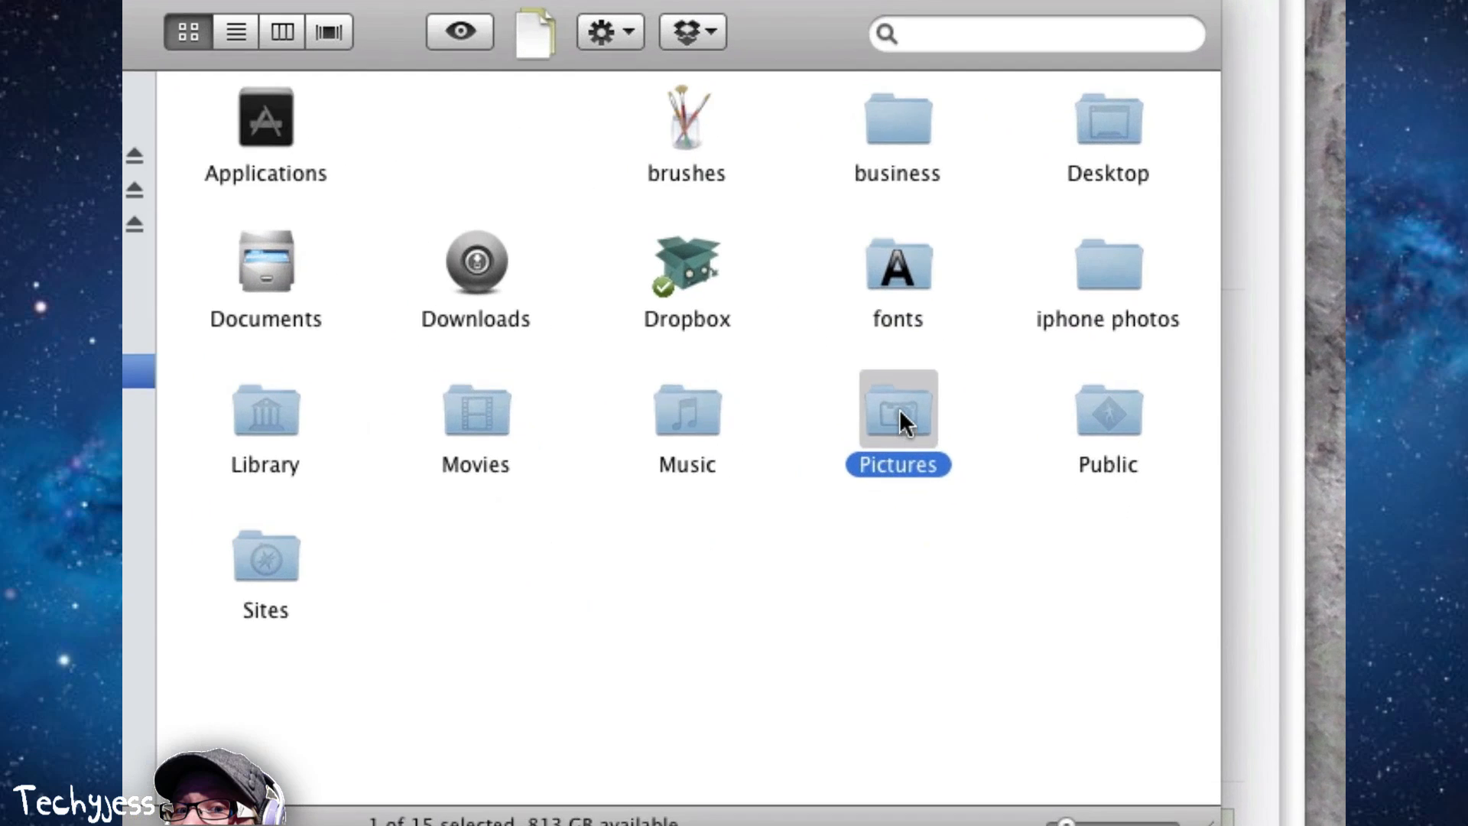
# Step: Show the Get Info window for the Pictures folder in the home folder
pyautogui.rightClick(901, 417)
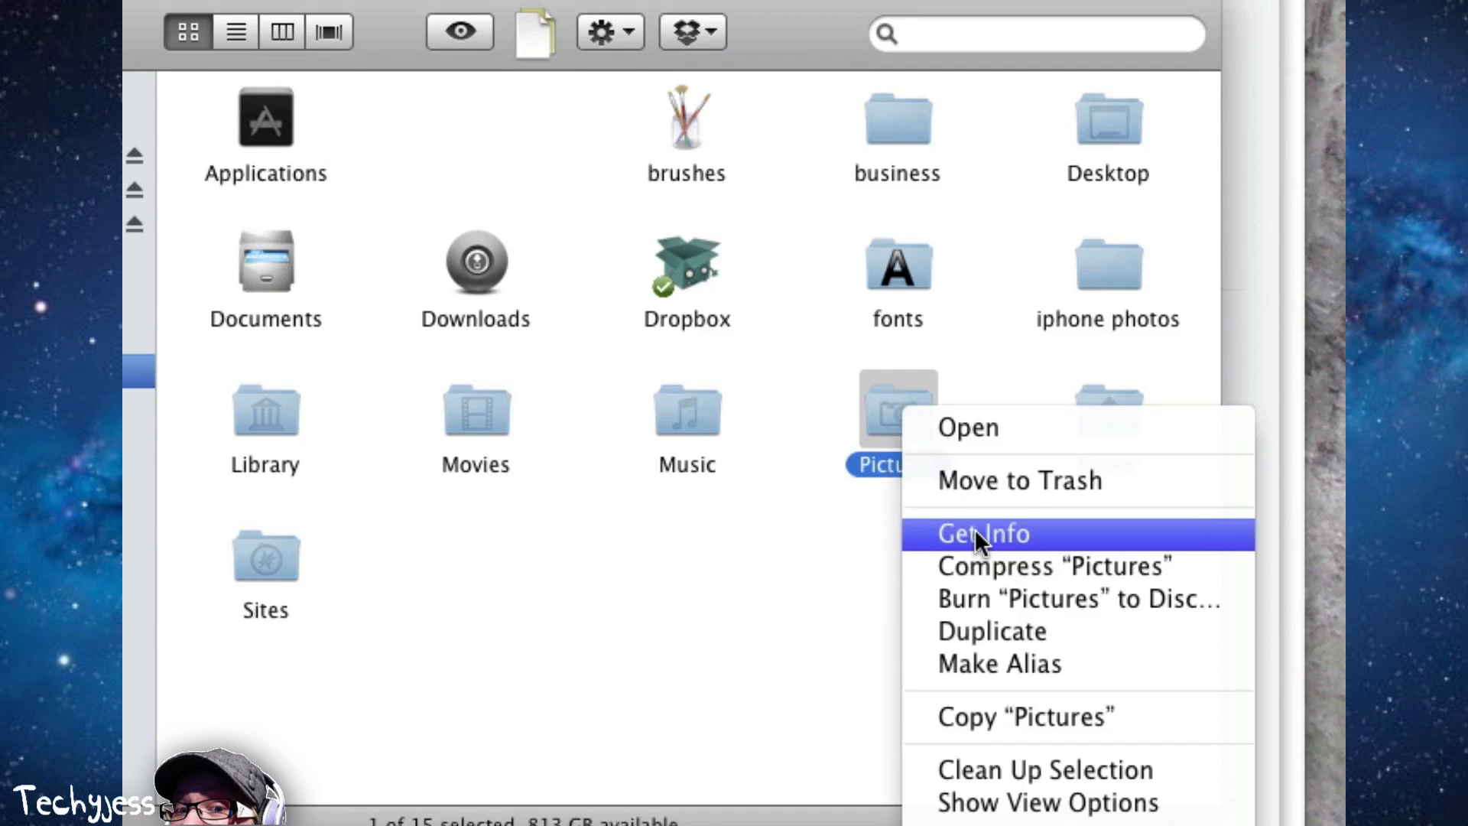
pyautogui.click(983, 533)
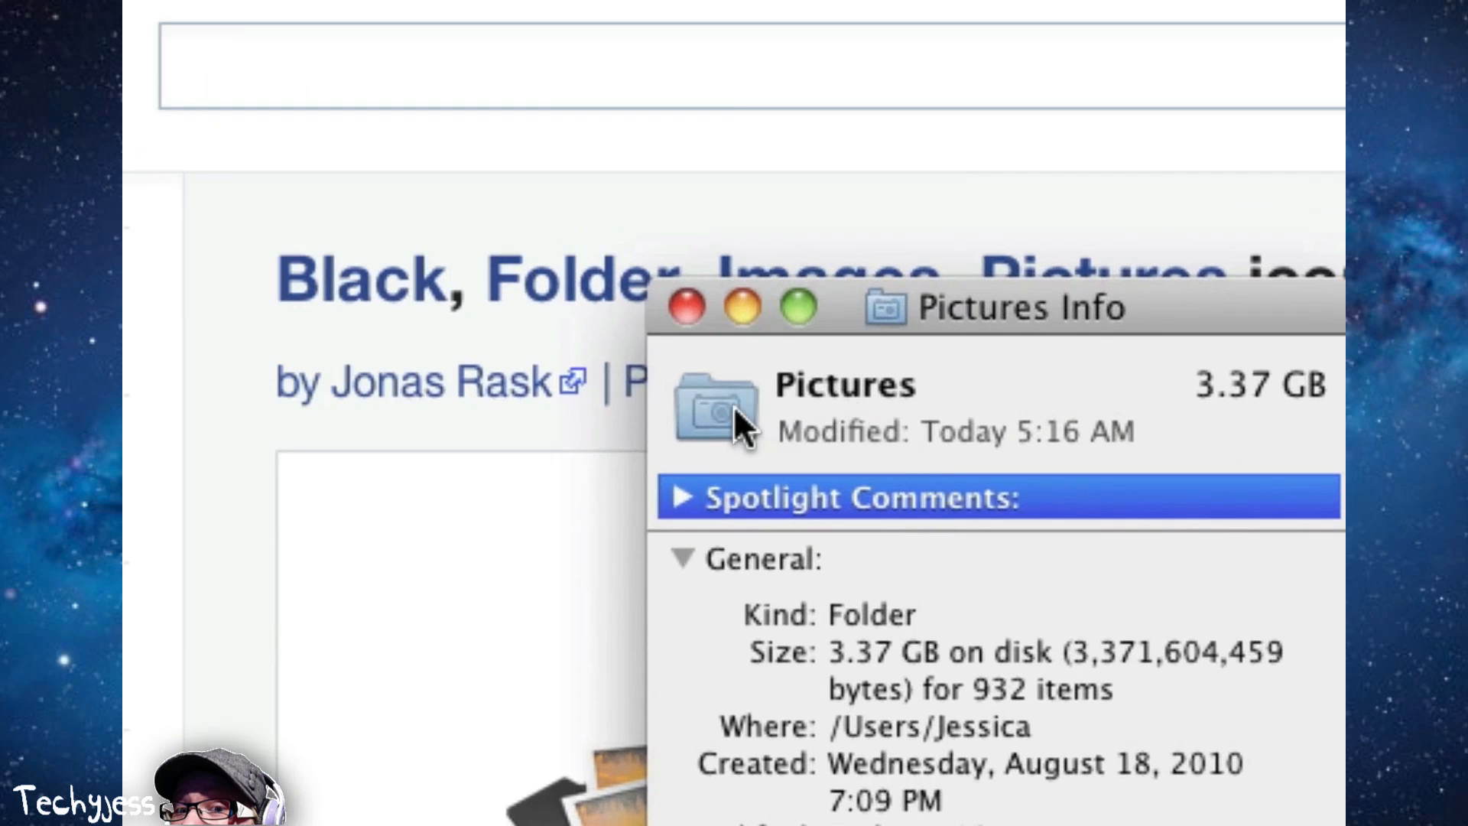
pyautogui.moveTo(728, 419)
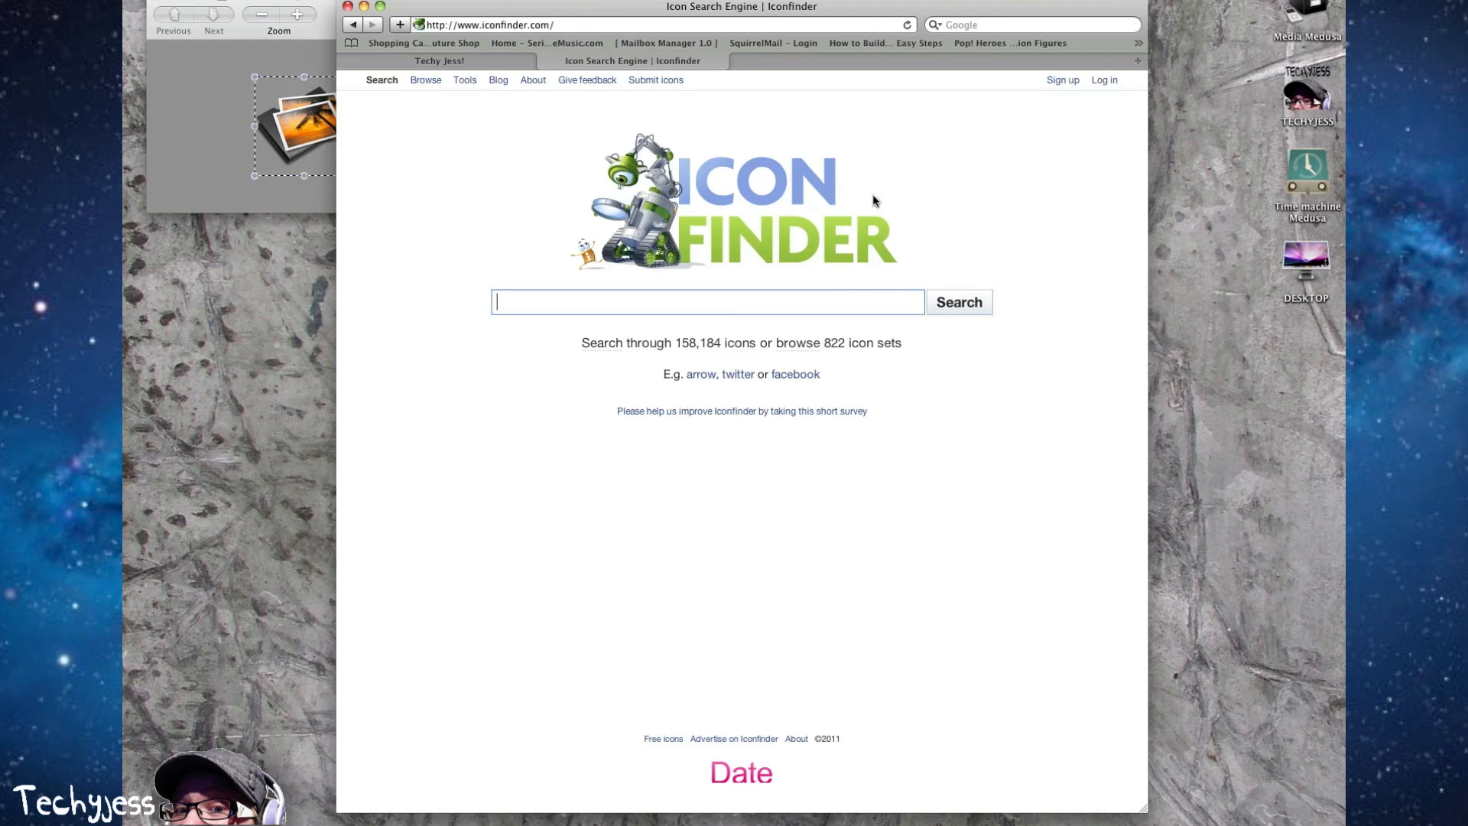
# Step: Drag the Safari window by its title bar out of the way of the desktop drive icons
pyautogui.moveTo(742, 7); pyautogui.dragTo(850, 4)
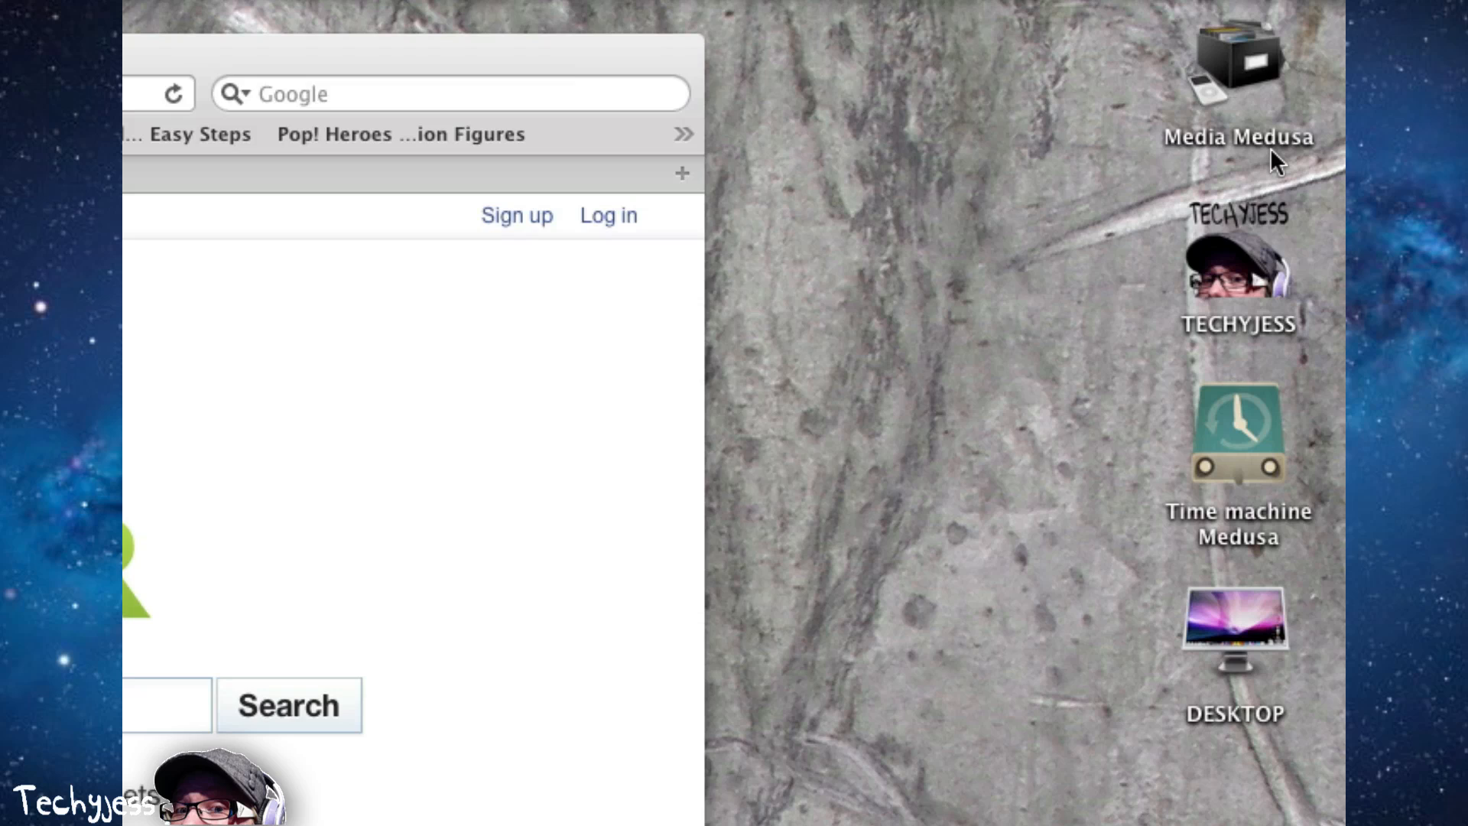
pyautogui.moveTo(1177, 101)
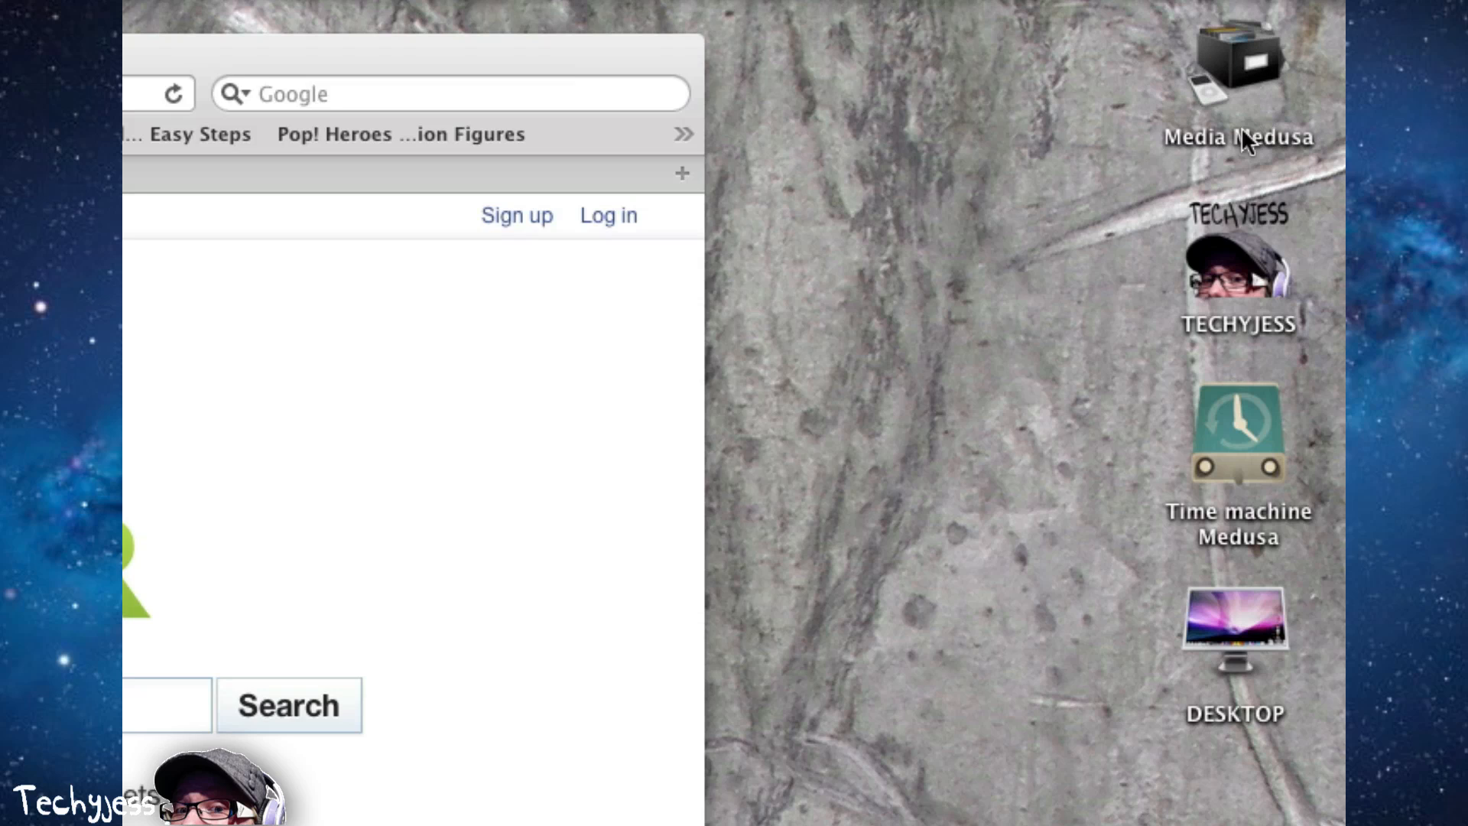
pyautogui.click(1239, 62)
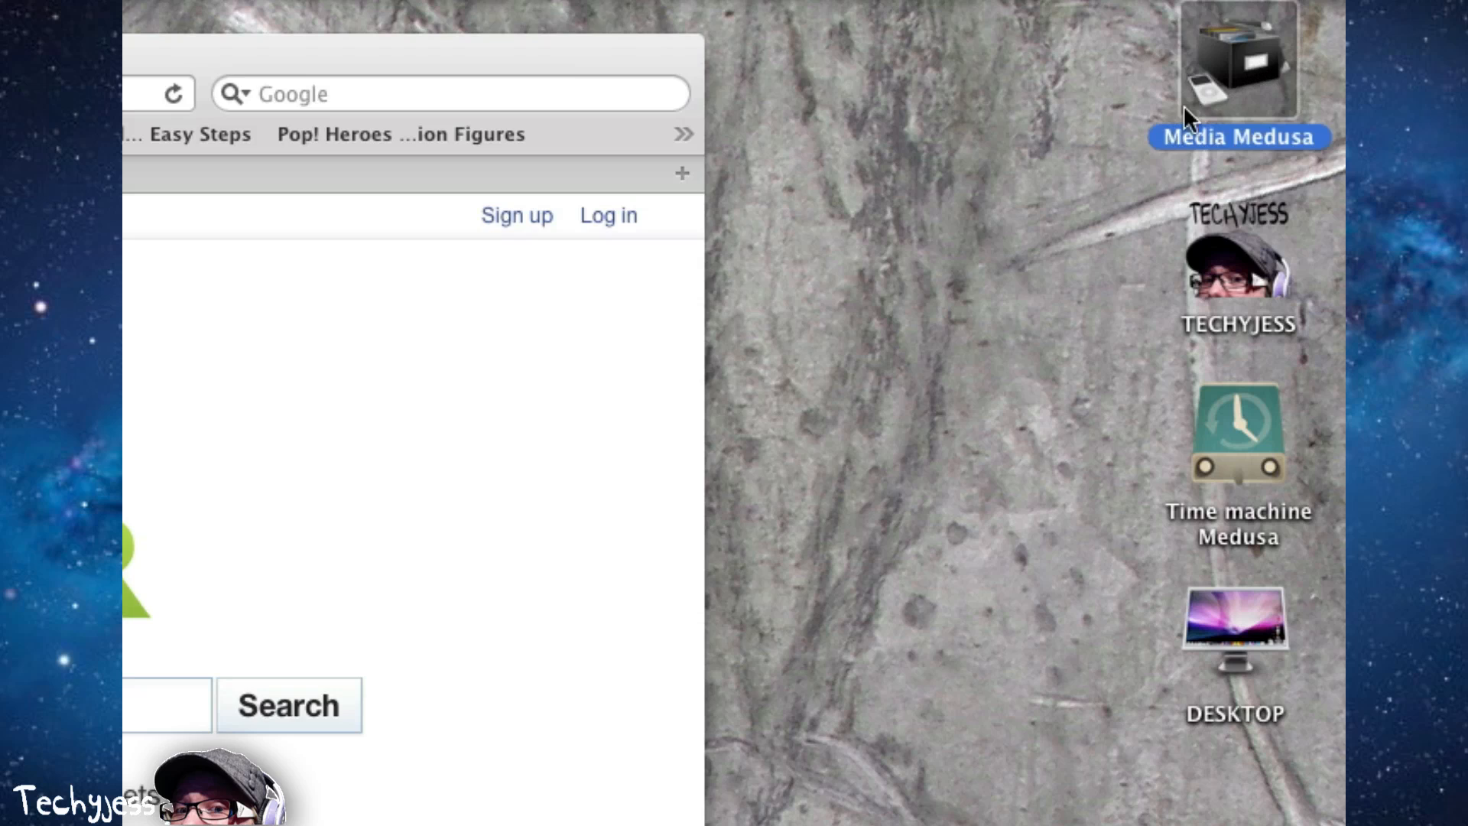
pyautogui.moveTo(1206, 68)
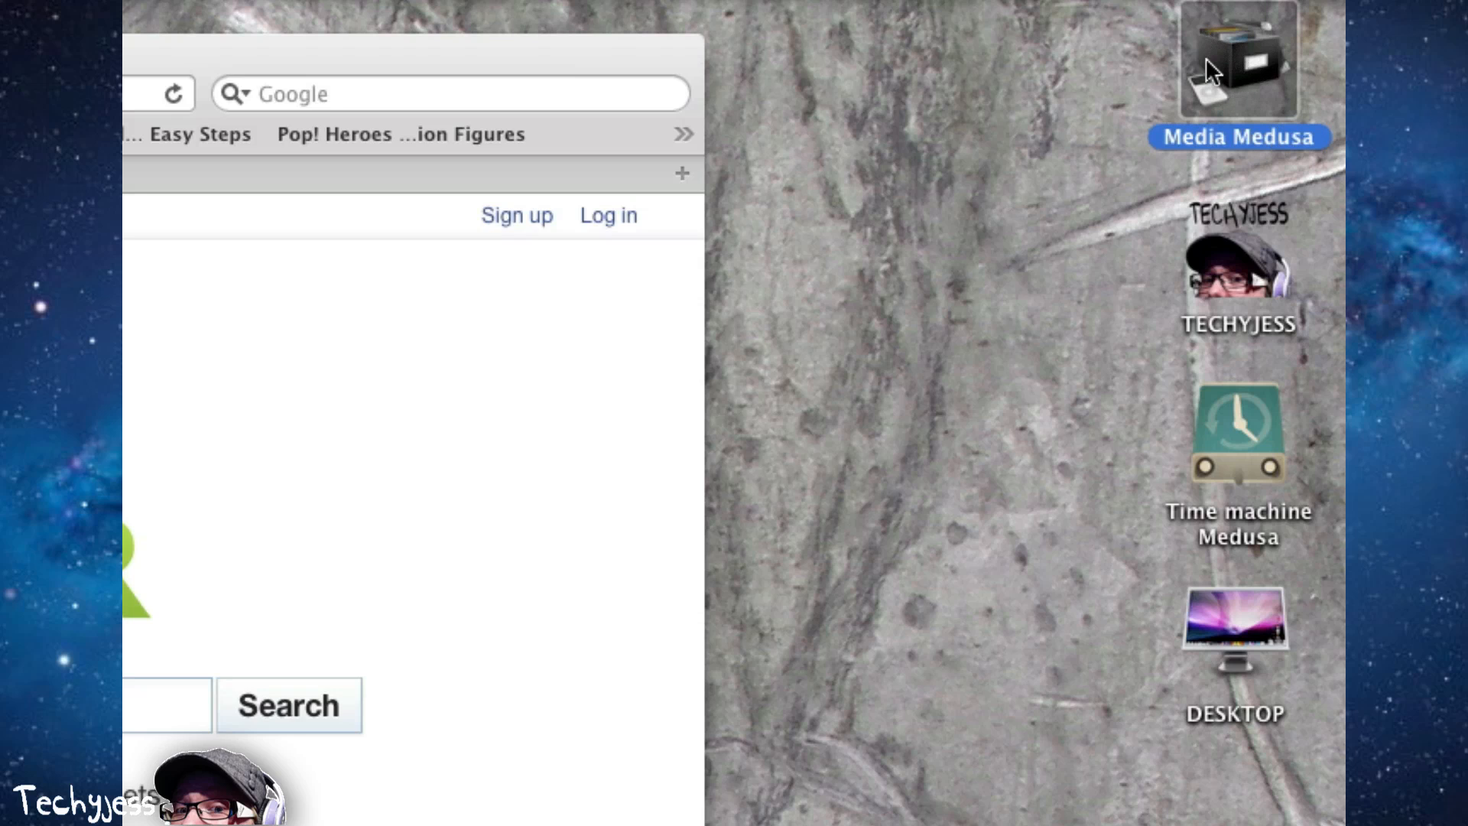
pyautogui.moveTo(1228, 118)
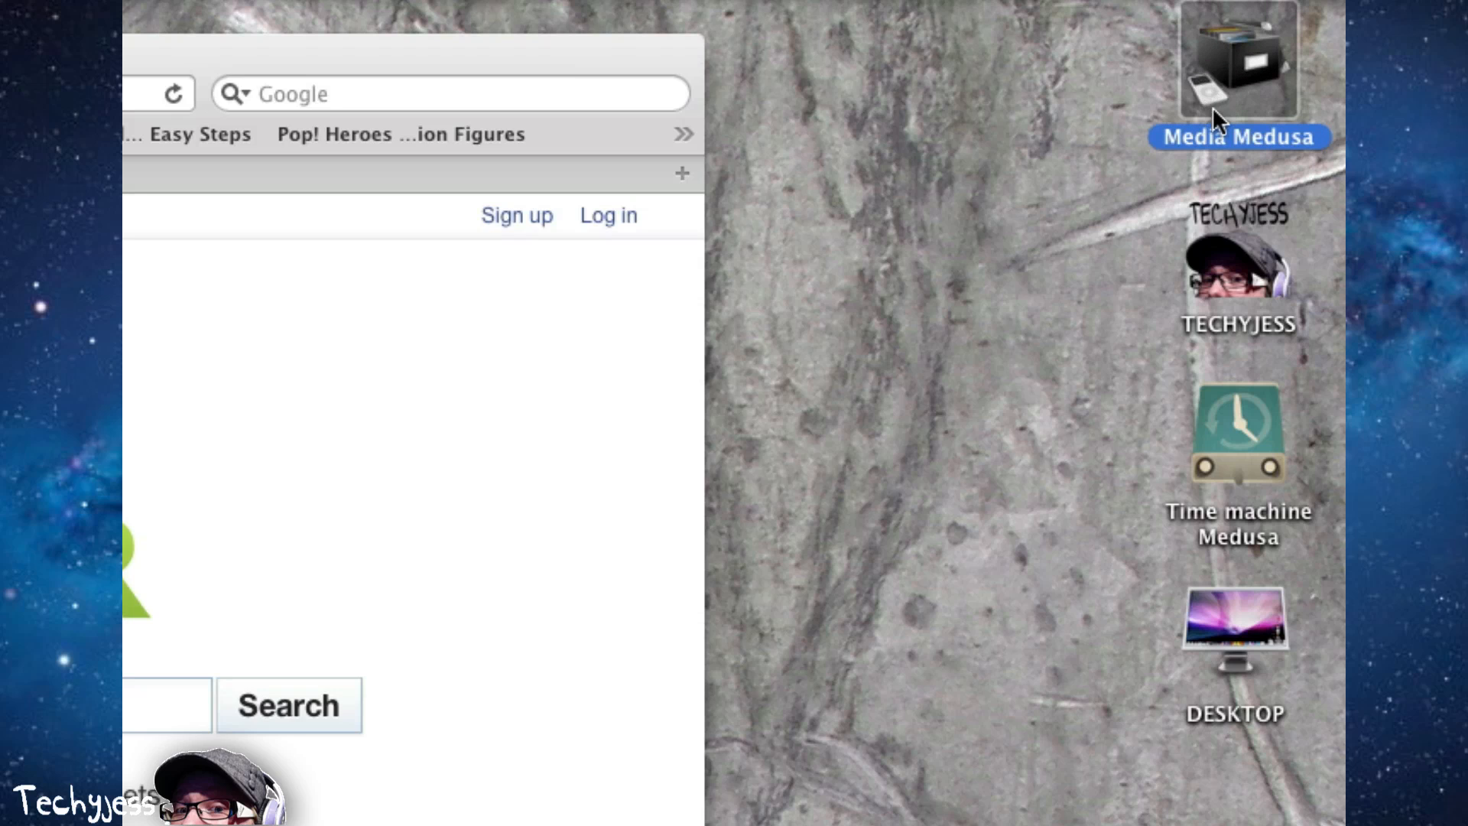
pyautogui.moveTo(1187, 25)
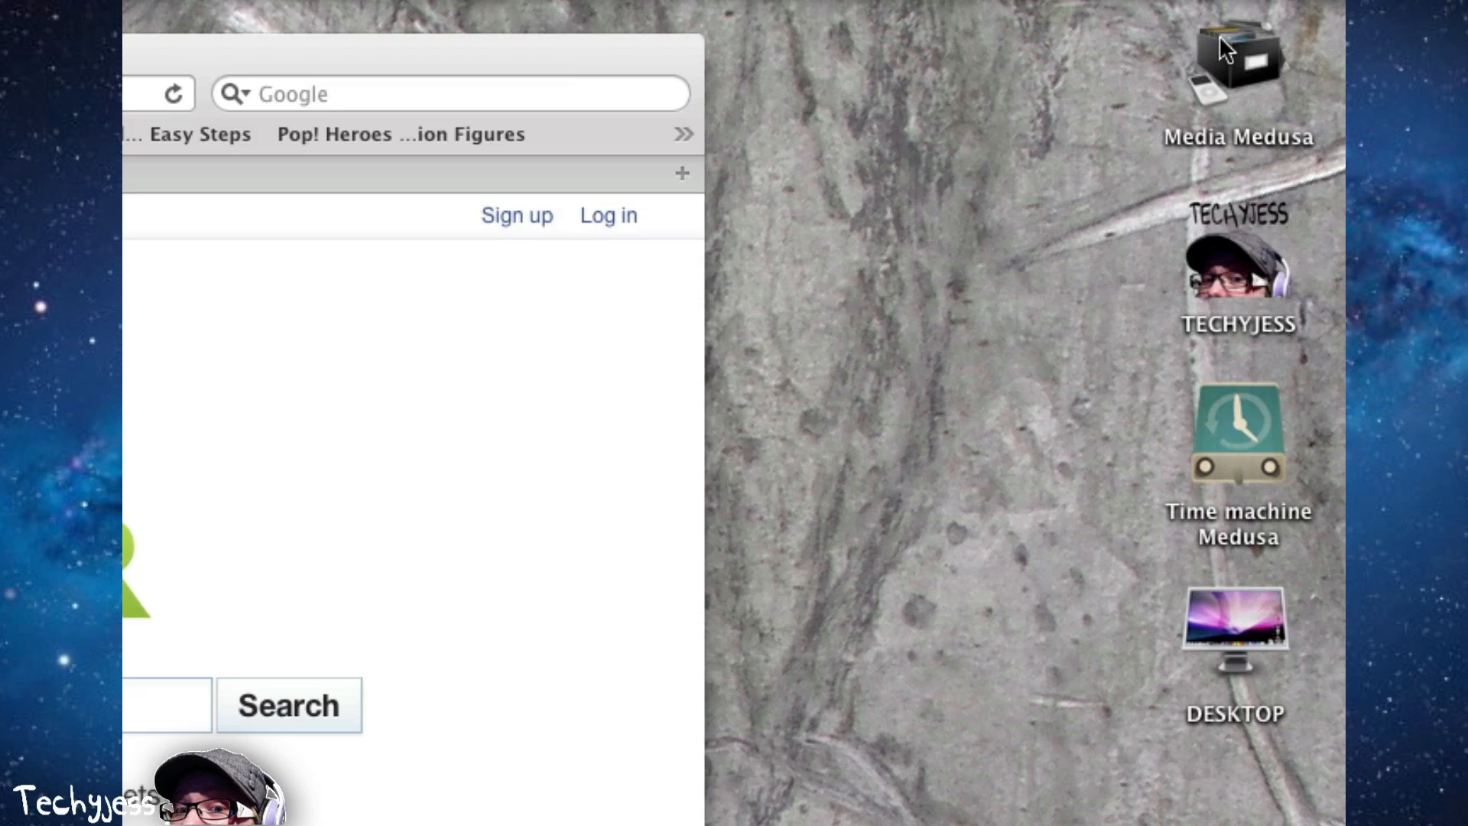
pyautogui.moveTo(1217, 304)
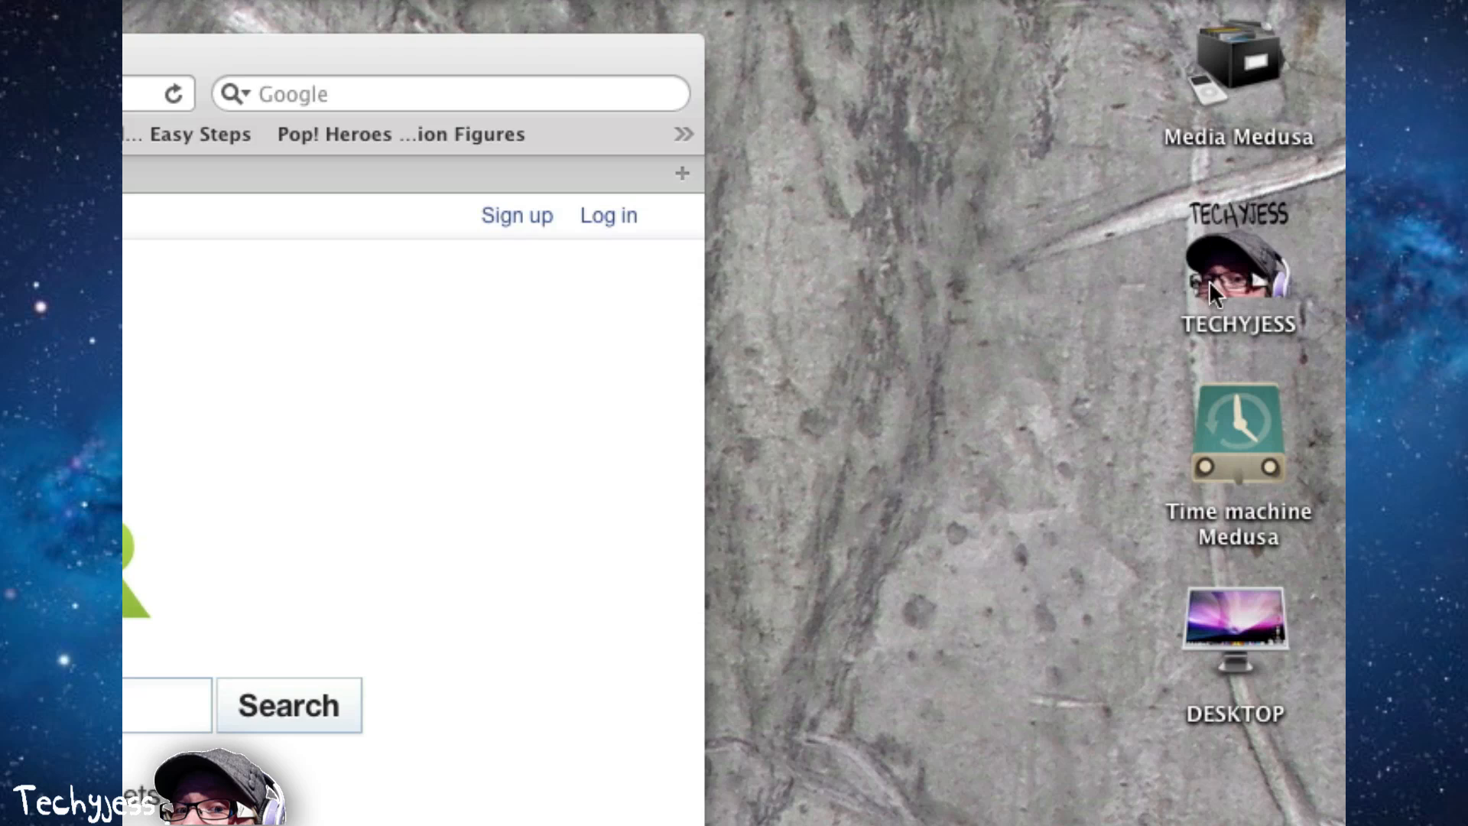
pyautogui.moveTo(1249, 288)
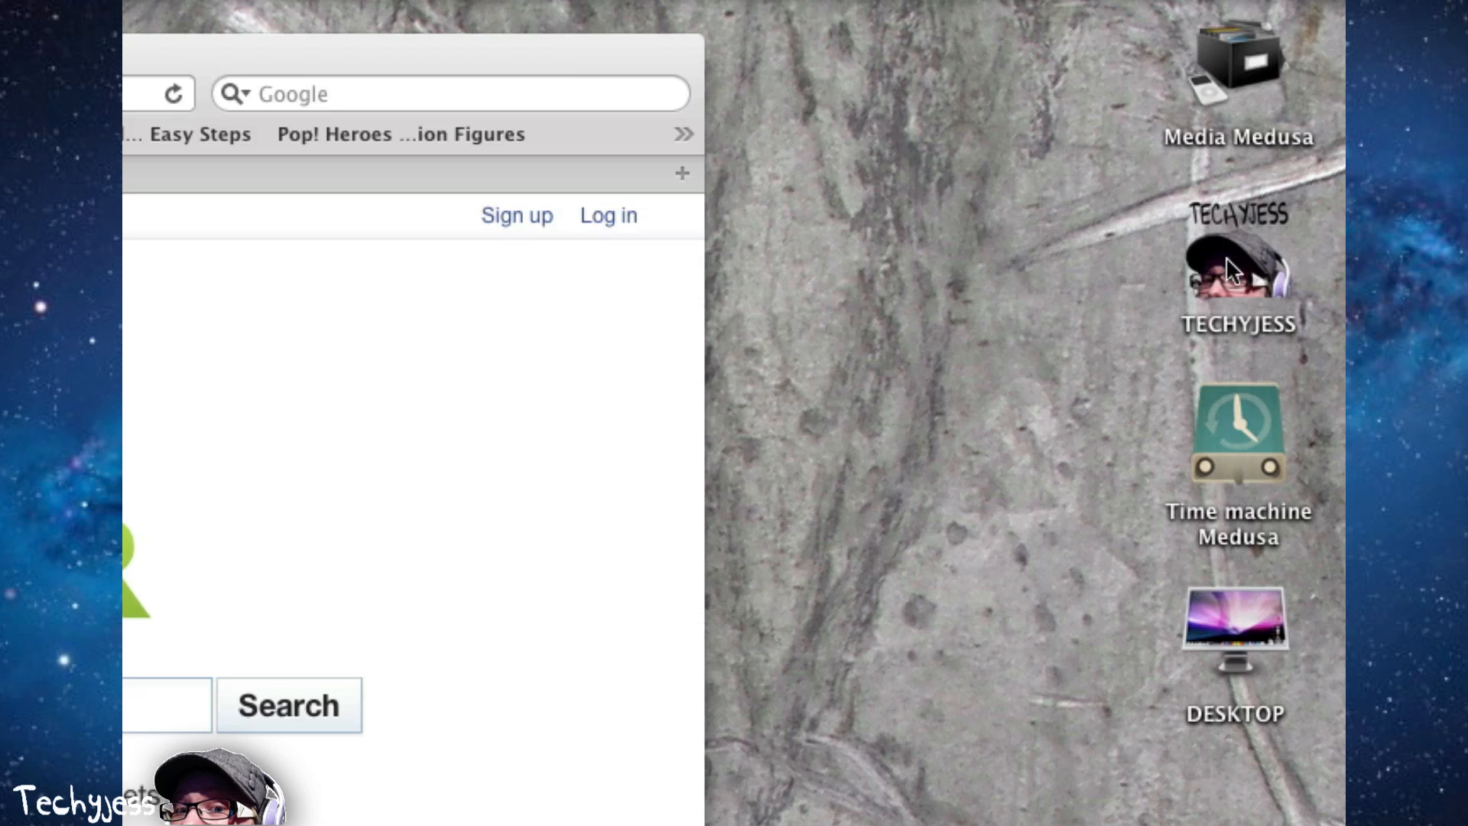
pyautogui.moveTo(1268, 607)
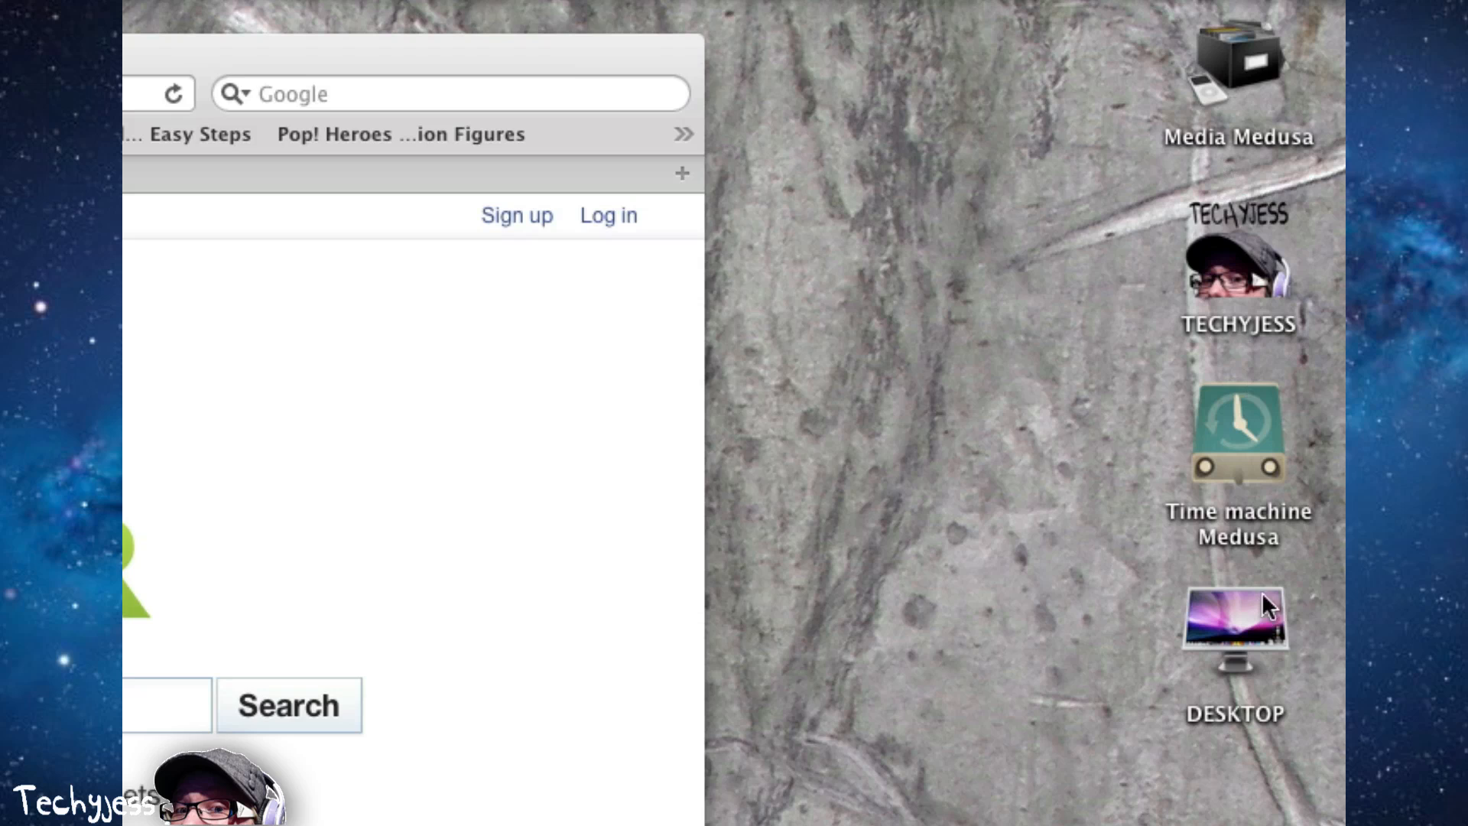
pyautogui.moveTo(1199, 412)
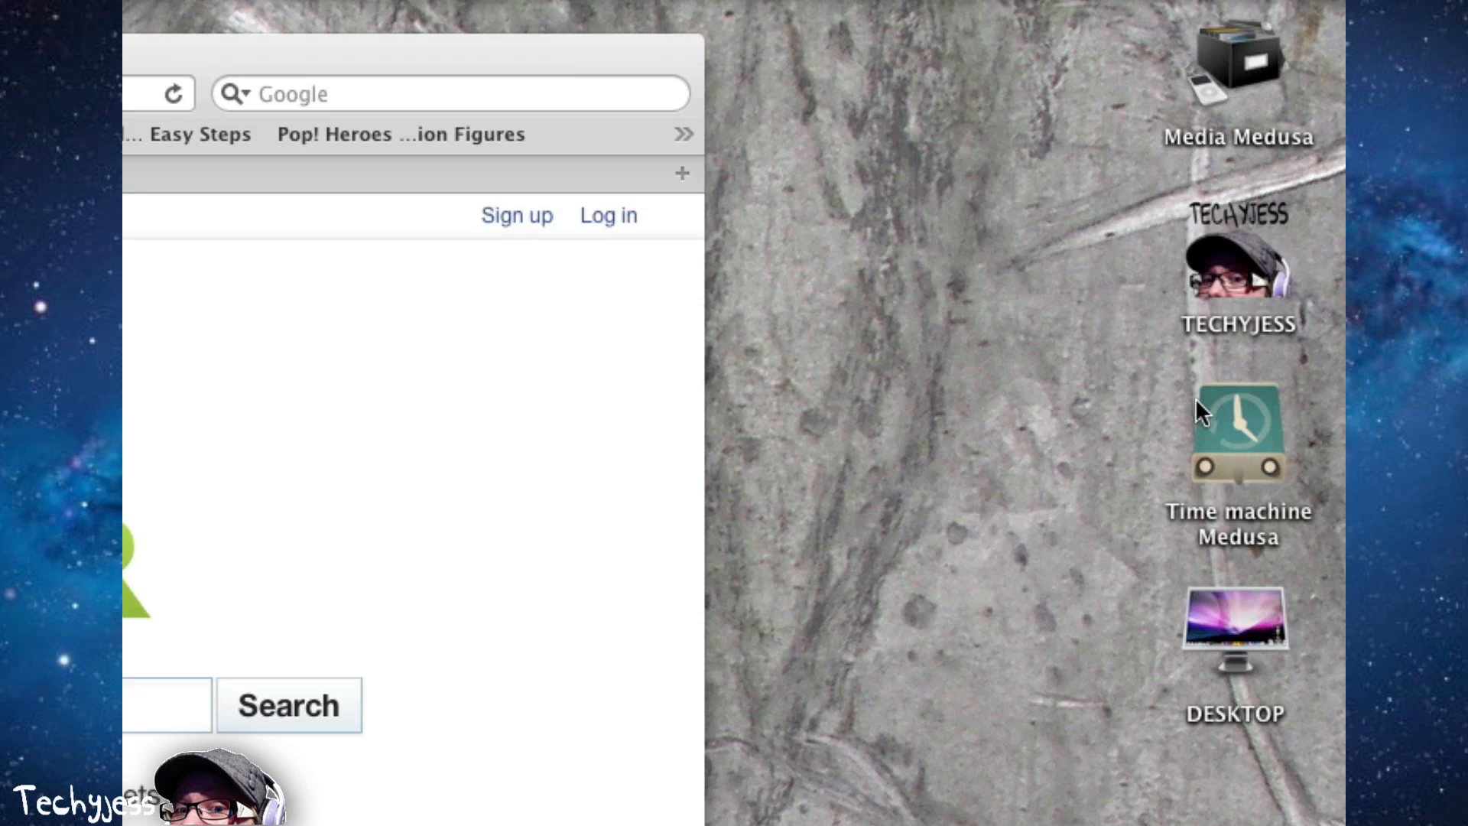
pyautogui.moveTo(1269, 609)
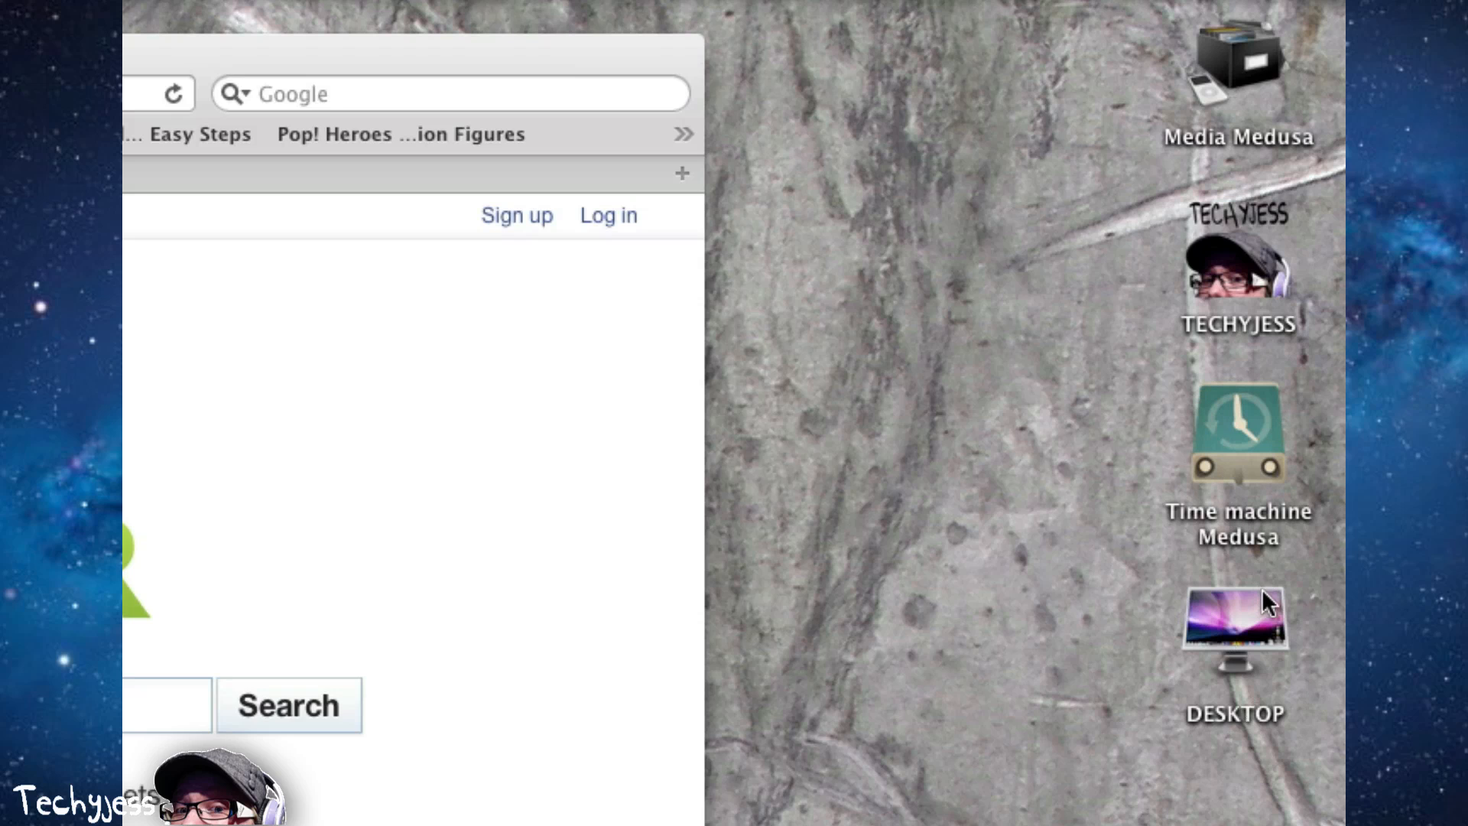